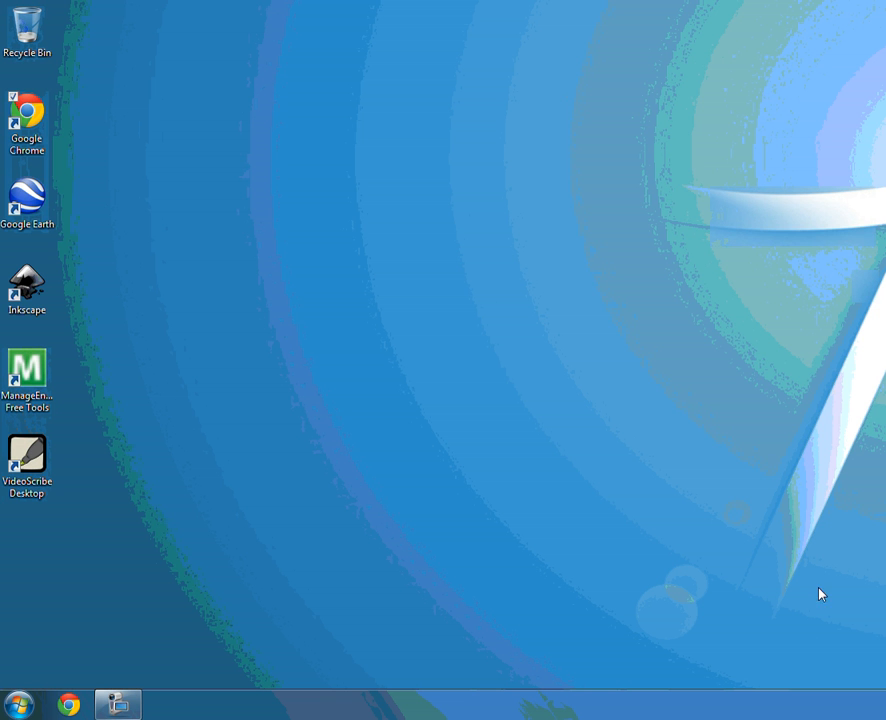
{"action": "mouse_move", "coordinate": [700, 554]}
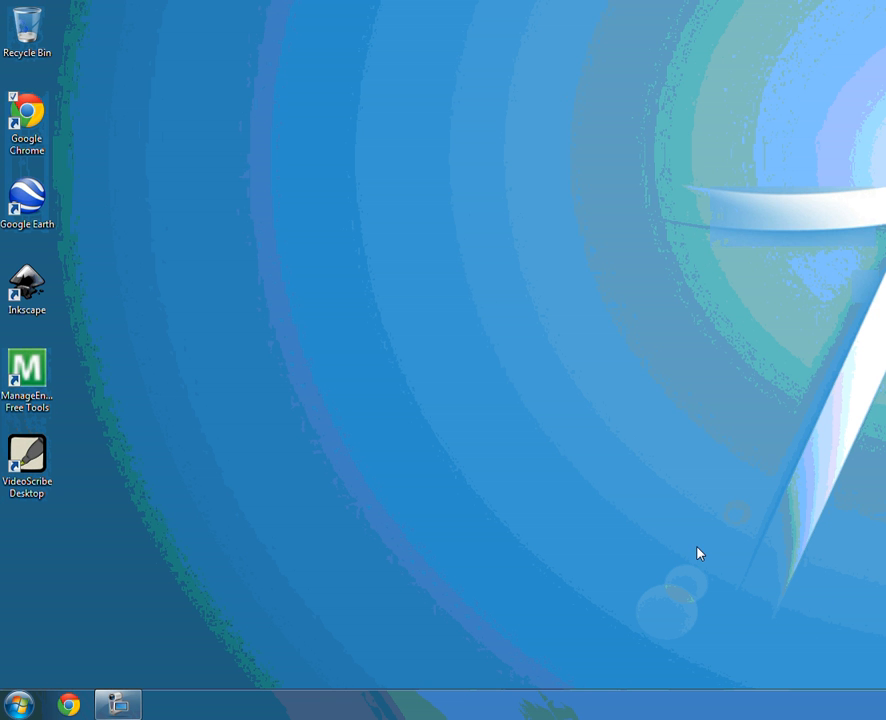
{"action": "mouse_move", "coordinate": [687, 554]}
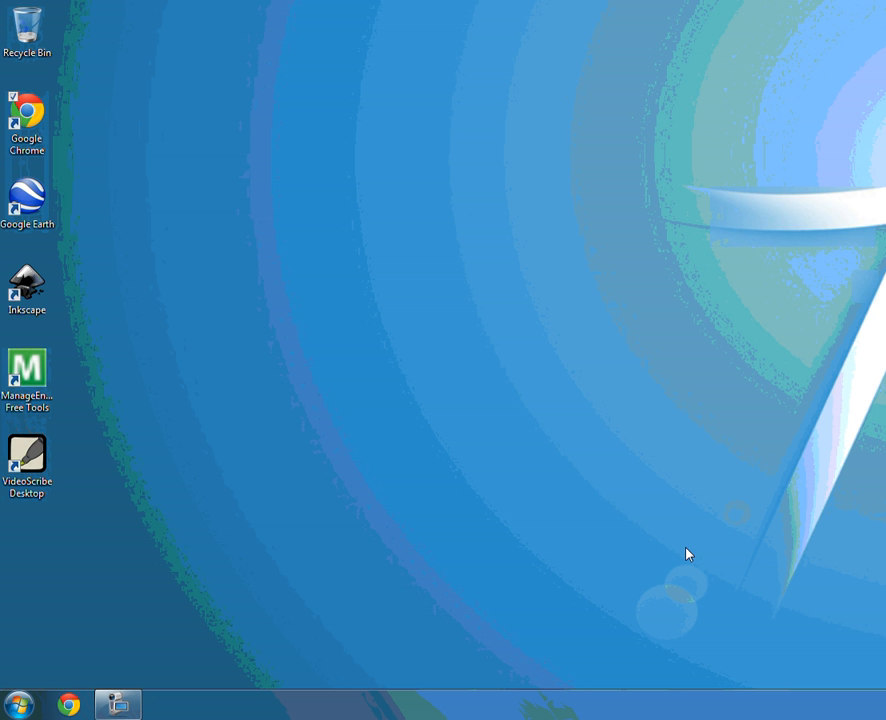
{"action": "mouse_move", "coordinate": [688, 568]}
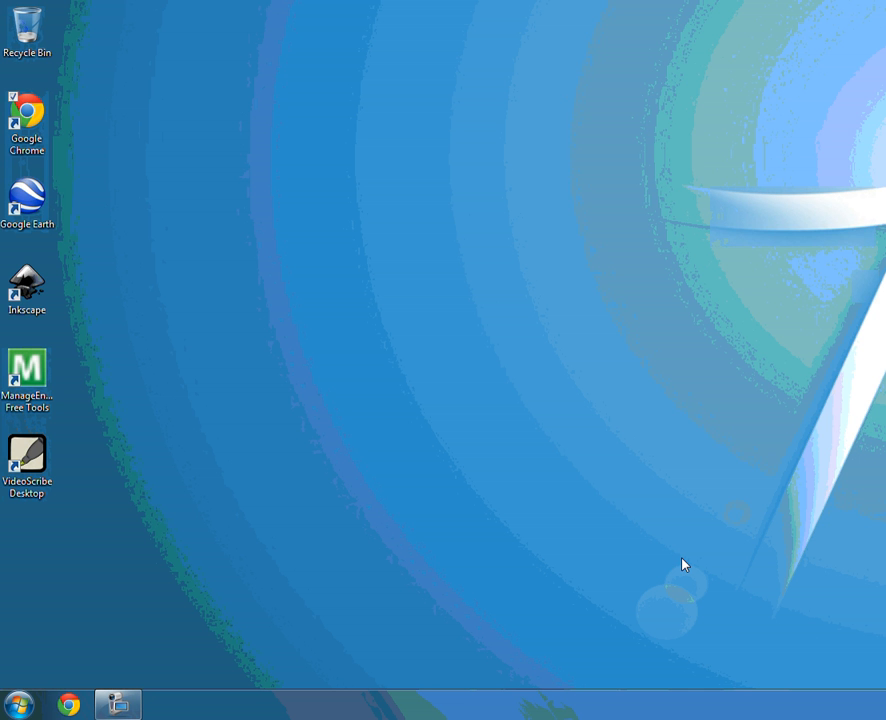
{"action": "mouse_move", "coordinate": [113, 587]}
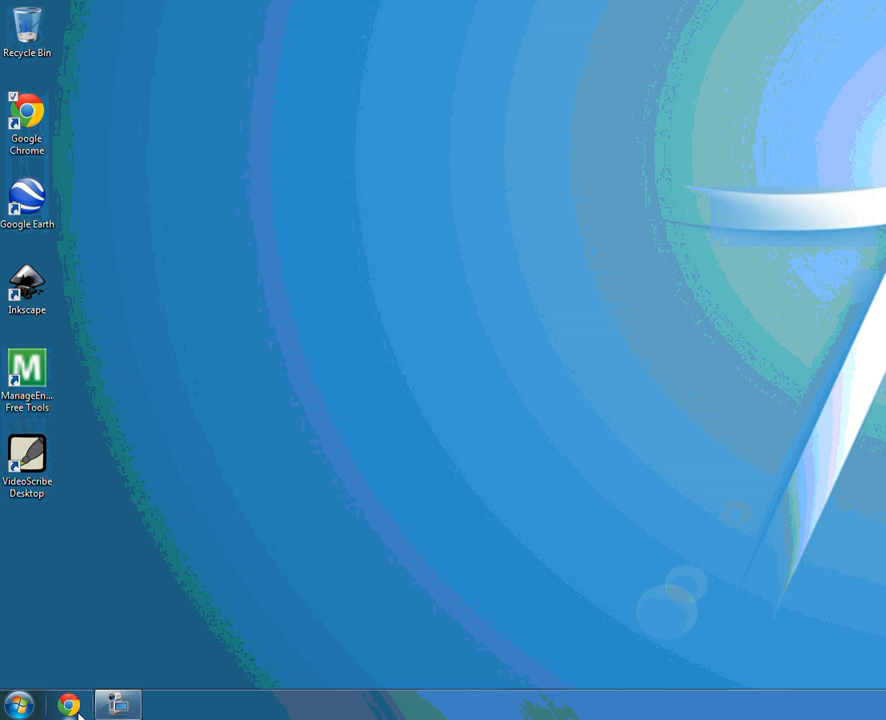
{"action": "mouse_move", "coordinate": [46, 142]}
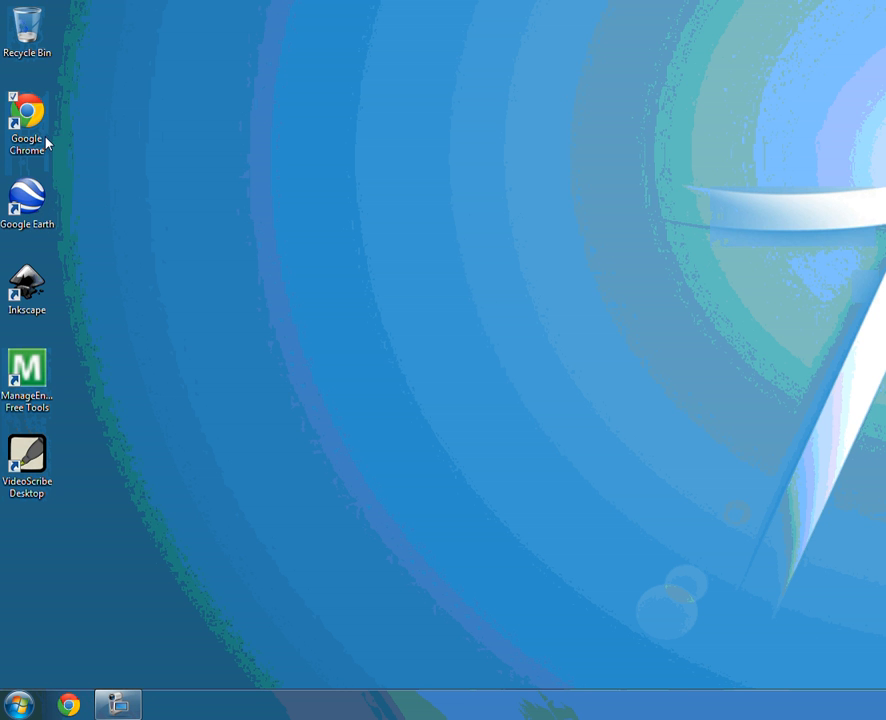
- Launch Google Chrome from its desktop shortcut
{"action": "left_click", "coordinate": [27, 115]}
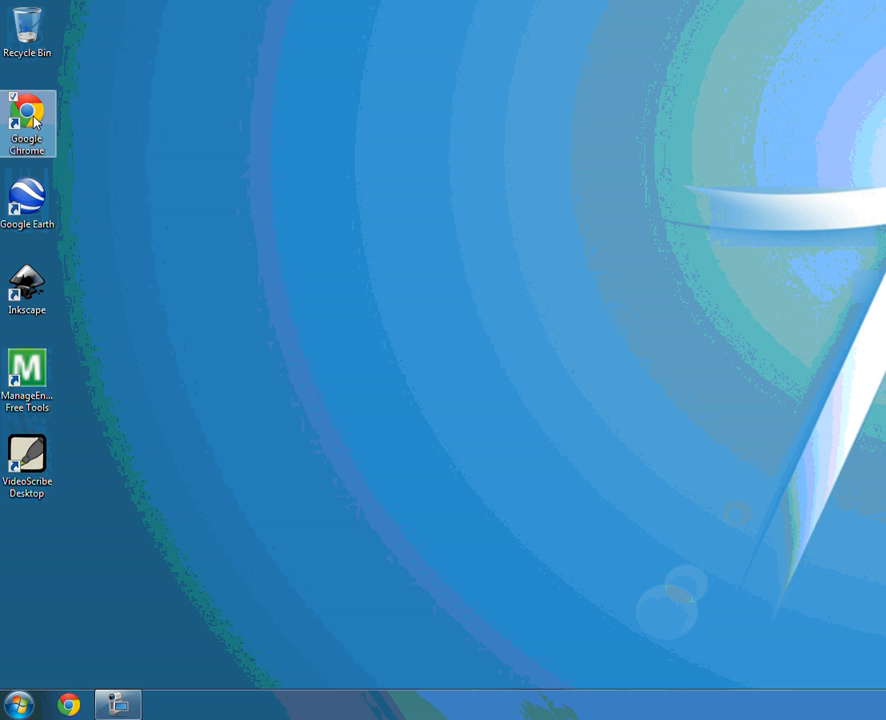
{"action": "double_click", "coordinate": [28, 123]}
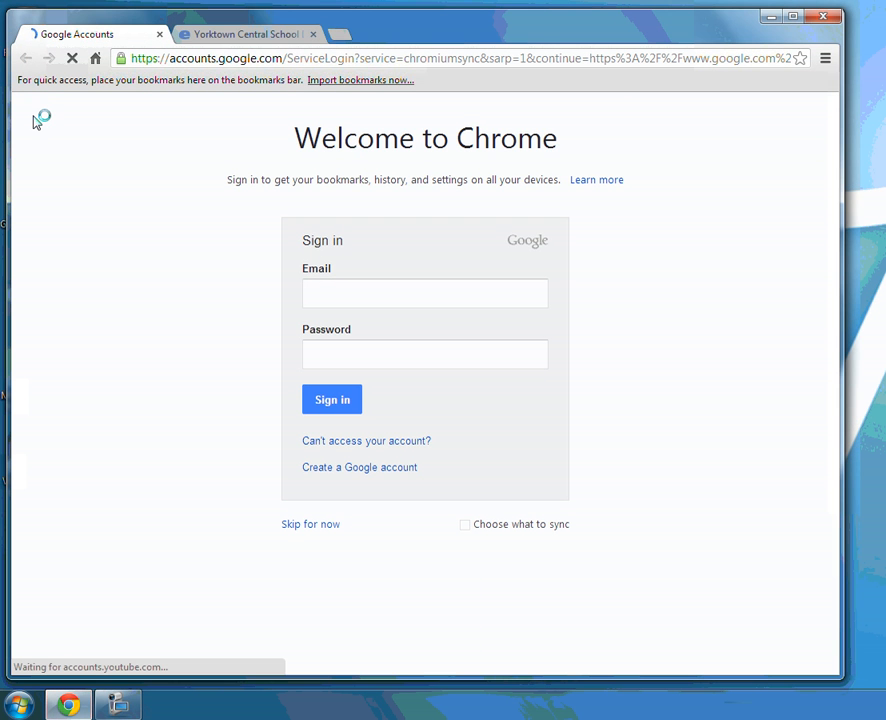
{"action": "mouse_move", "coordinate": [213, 172]}
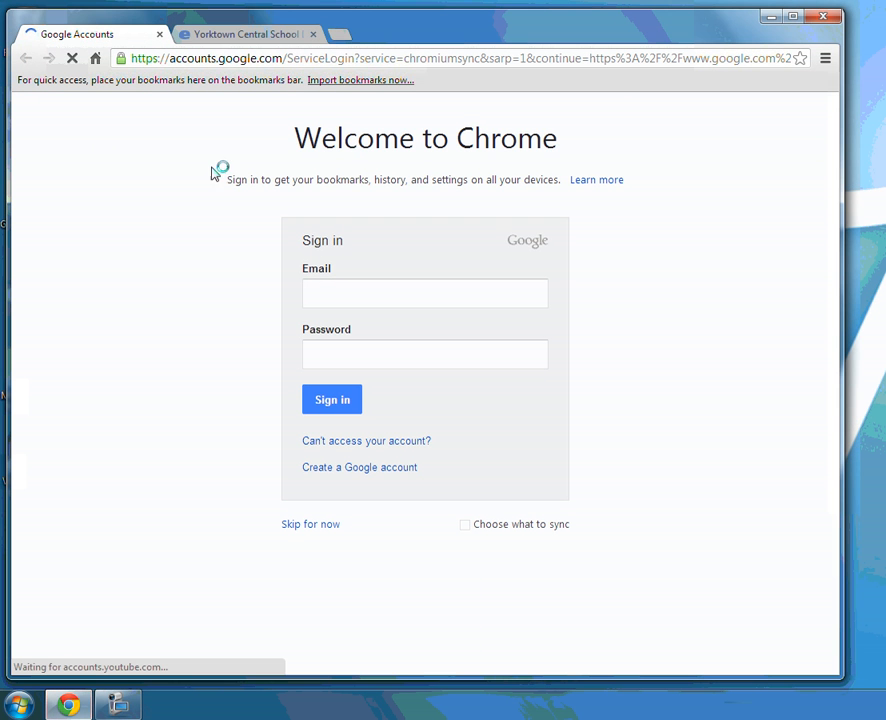
{"action": "mouse_move", "coordinate": [460, 180]}
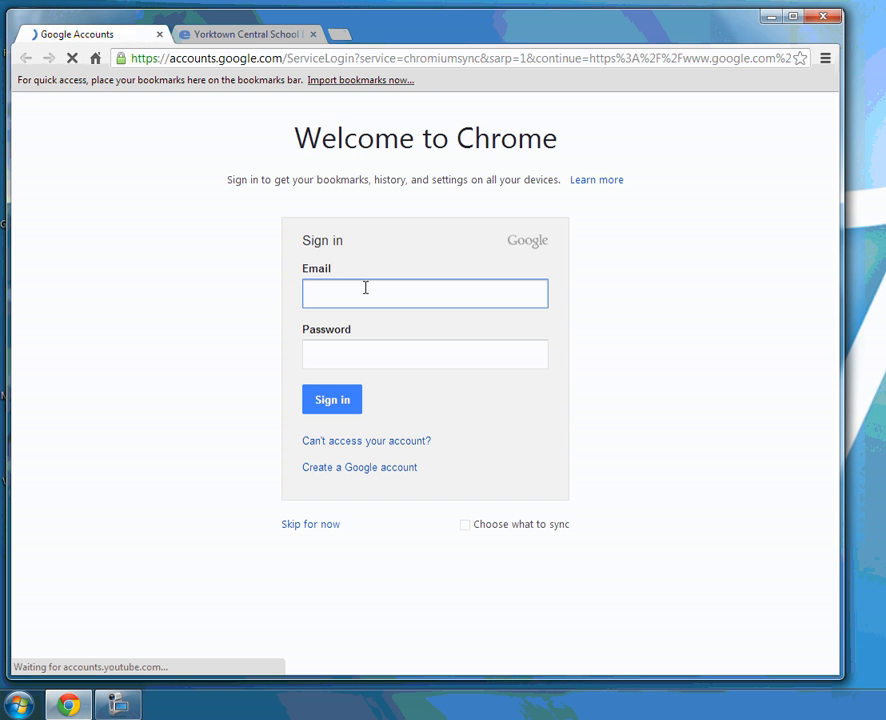
{"action": "type", "text": "training"}
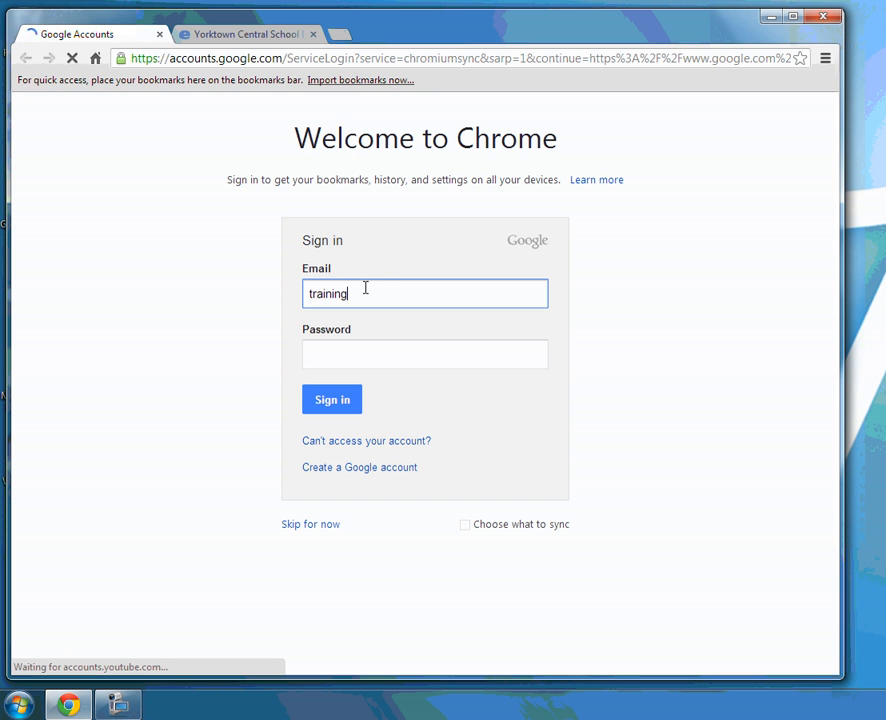
{"action": "type", "text": "teacher!"}
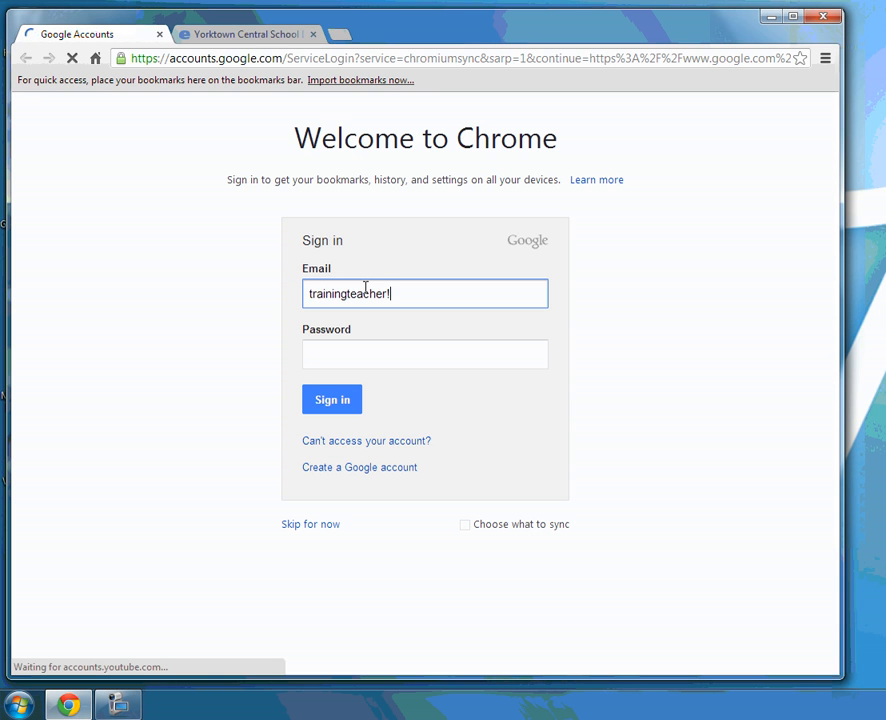
{"action": "type", "text": "@yorktown"}
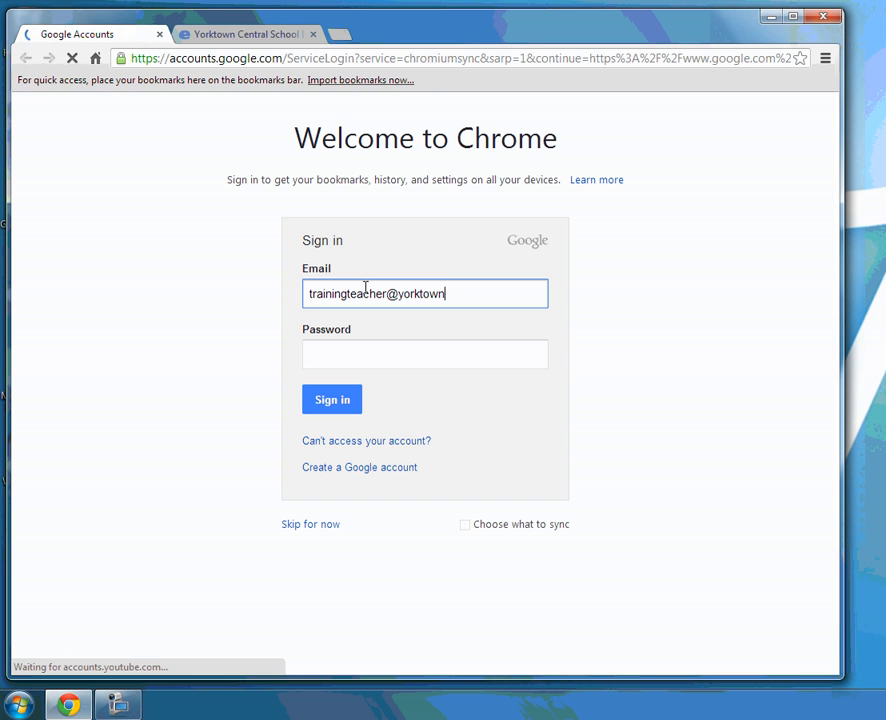
{"action": "type", "text": ".org"}
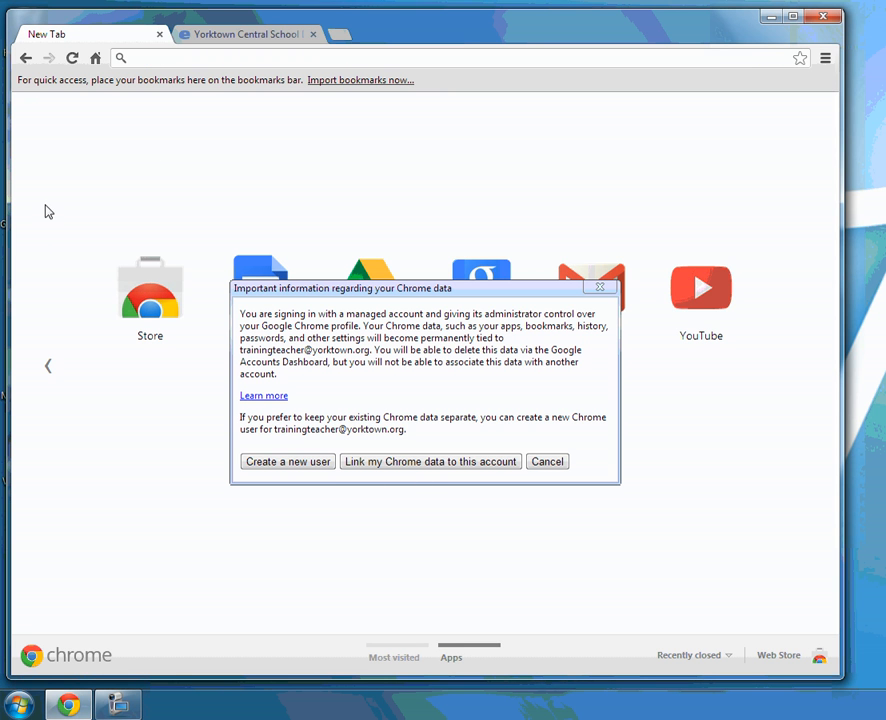
{"action": "mouse_move", "coordinate": [385, 306]}
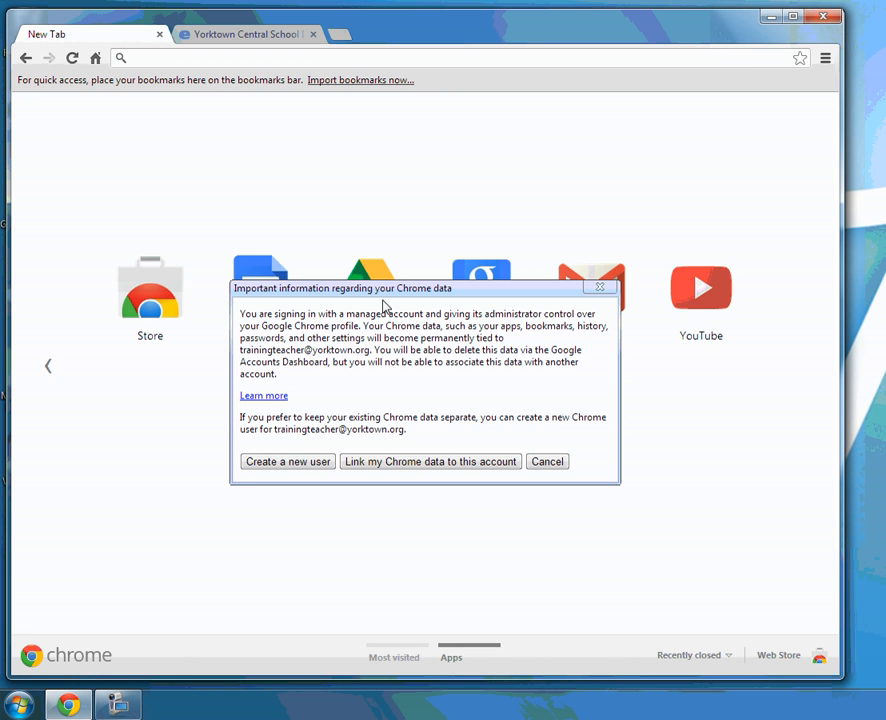
{"action": "mouse_move", "coordinate": [288, 287]}
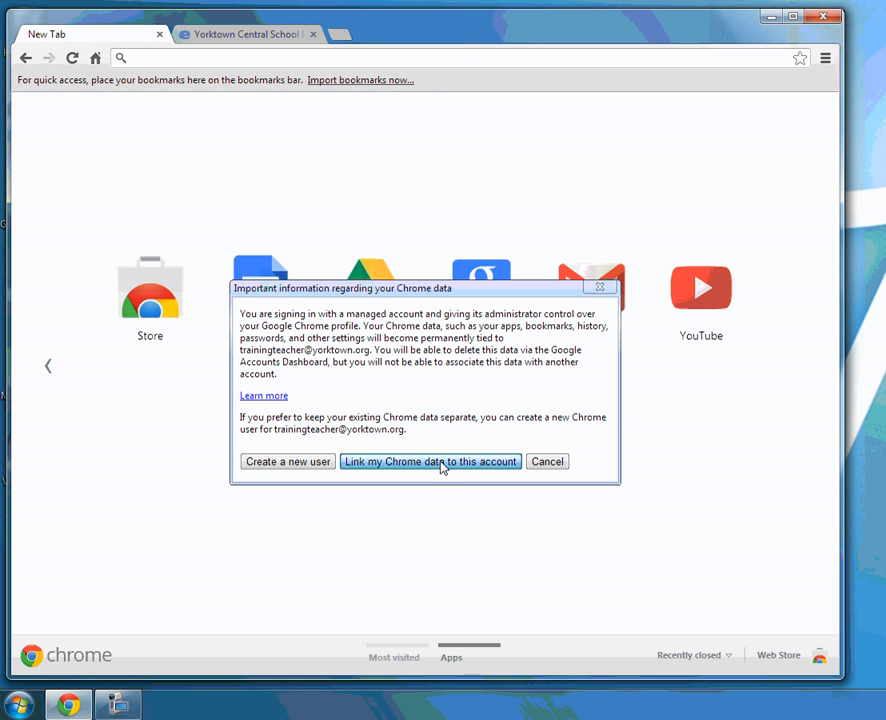
- Choose 'Link my Chrome data to this account' in the Important information dialog
{"action": "left_click", "coordinate": [430, 461]}
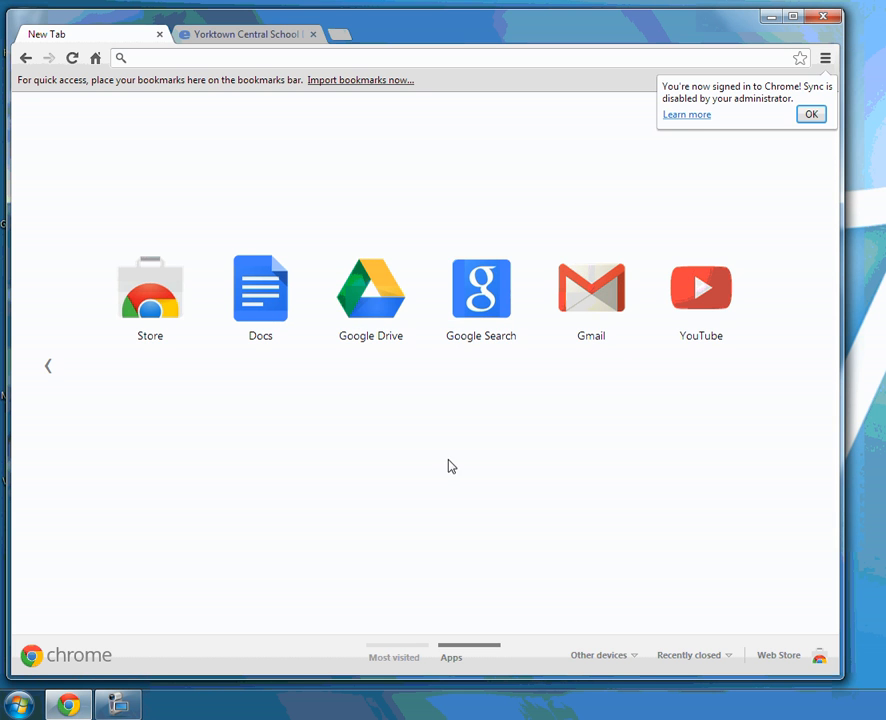
{"action": "mouse_move", "coordinate": [667, 145]}
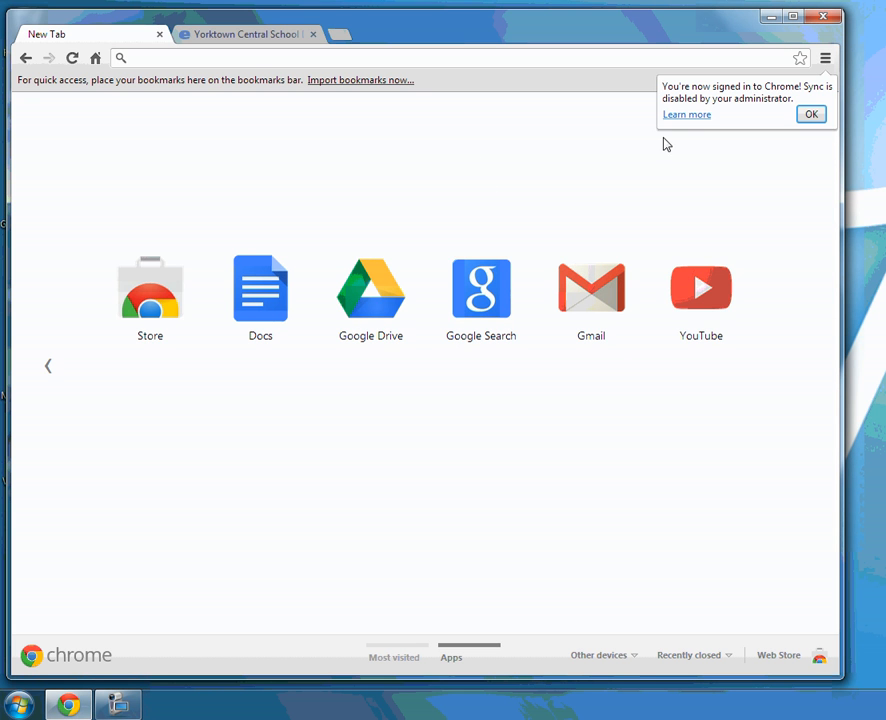
{"action": "mouse_move", "coordinate": [810, 114]}
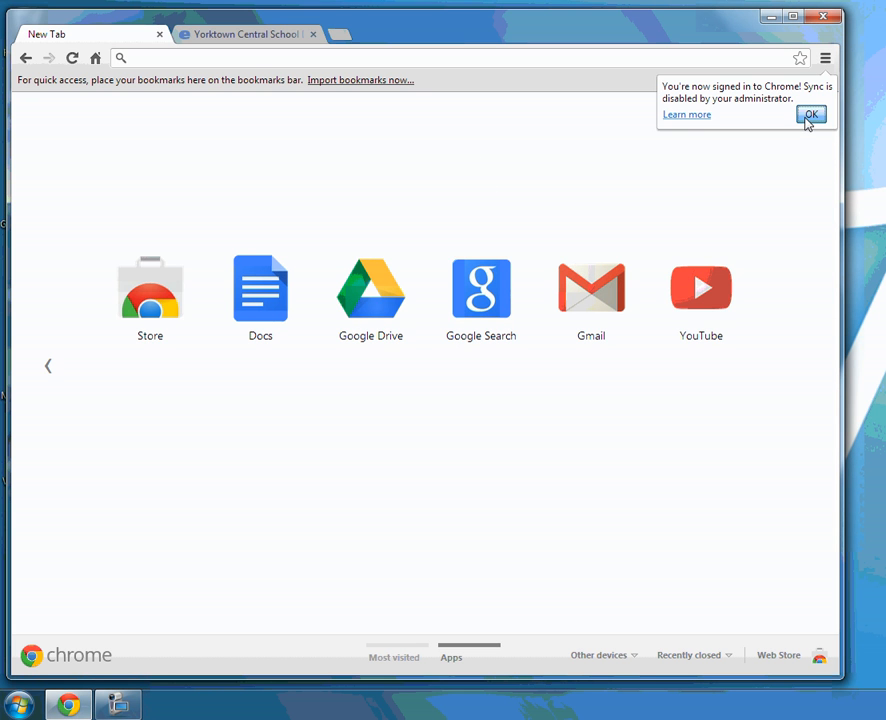
- Confirm OK on the 'You're now signed in to Chrome' bubble
{"action": "left_click", "coordinate": [811, 114]}
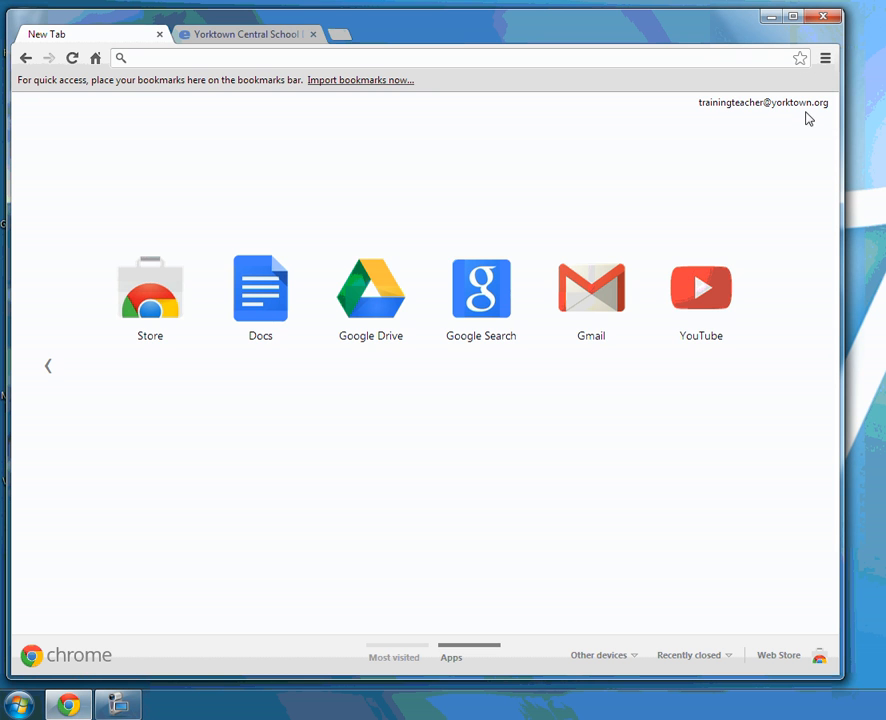
{"action": "mouse_move", "coordinate": [751, 120]}
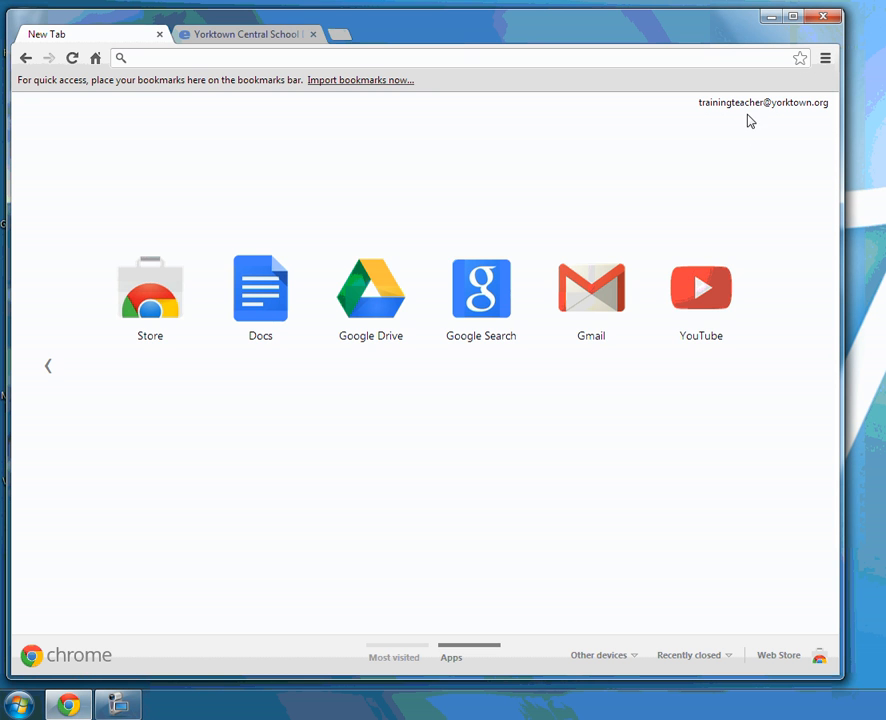
{"action": "mouse_move", "coordinate": [820, 120]}
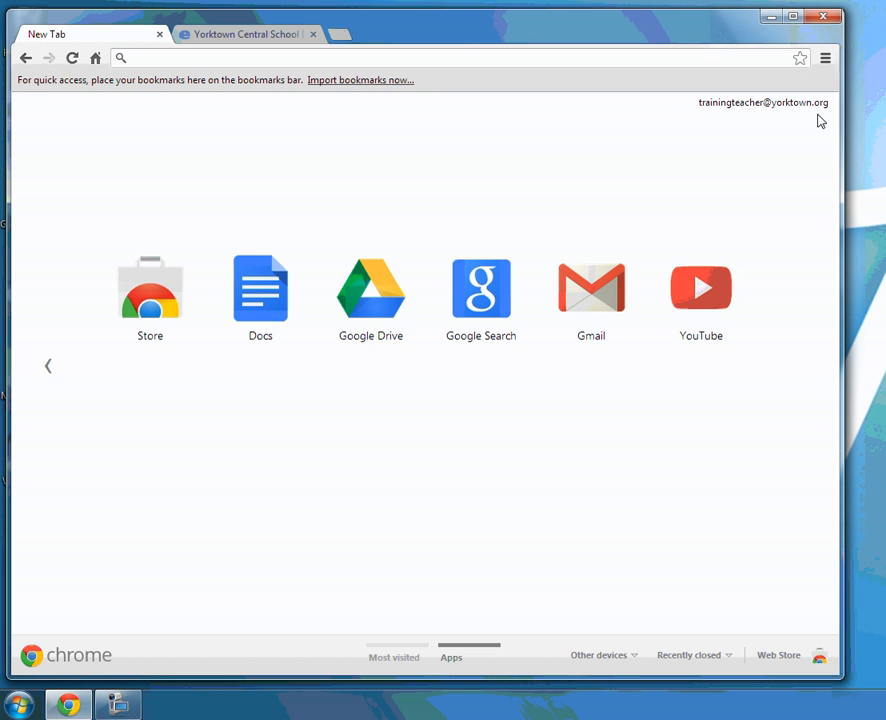
{"action": "mouse_move", "coordinate": [750, 162]}
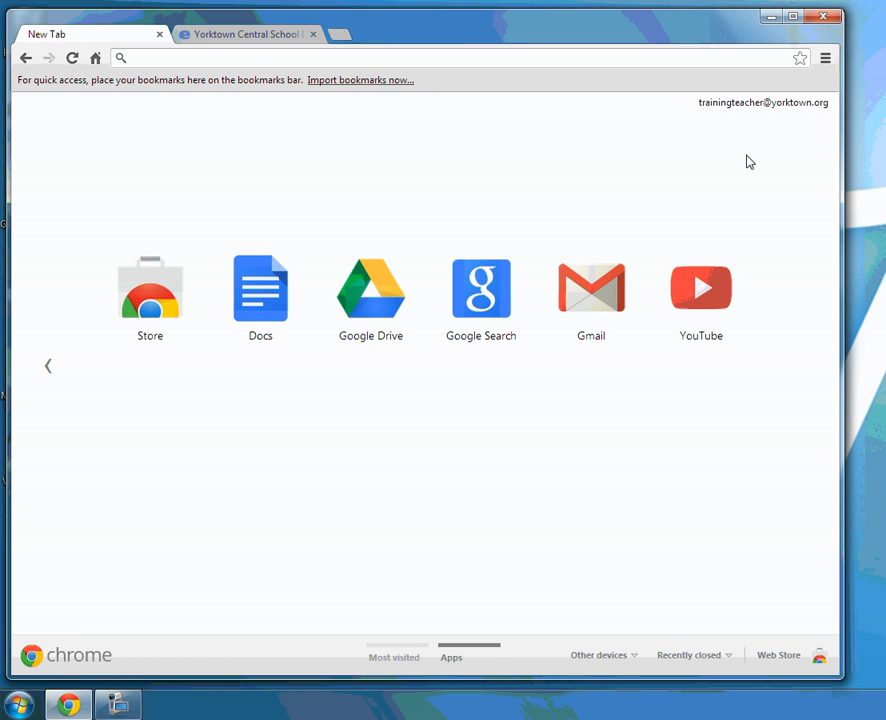
{"action": "mouse_move", "coordinate": [794, 452]}
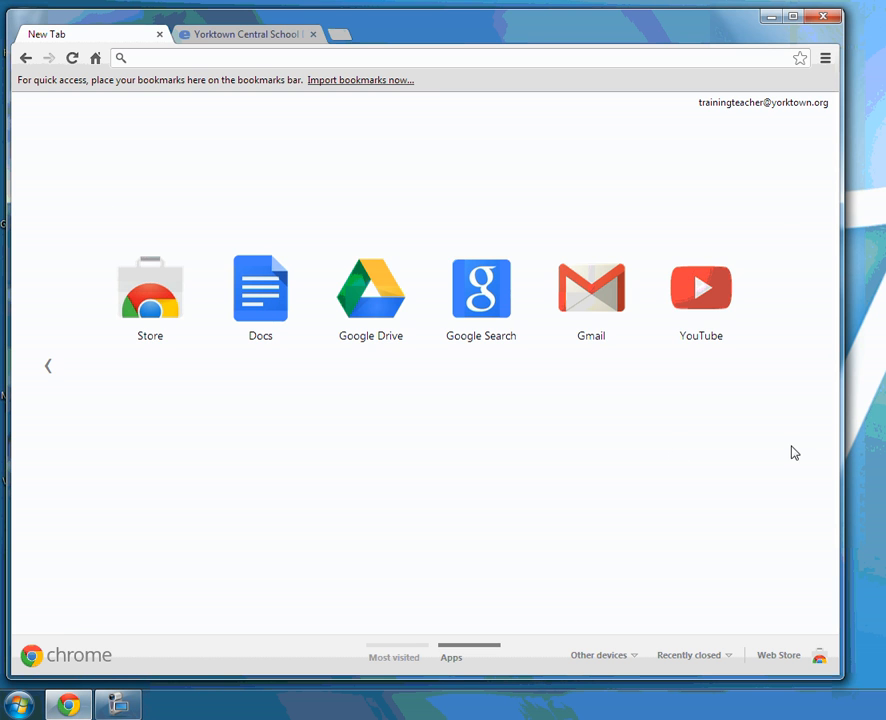
{"action": "mouse_move", "coordinate": [443, 425]}
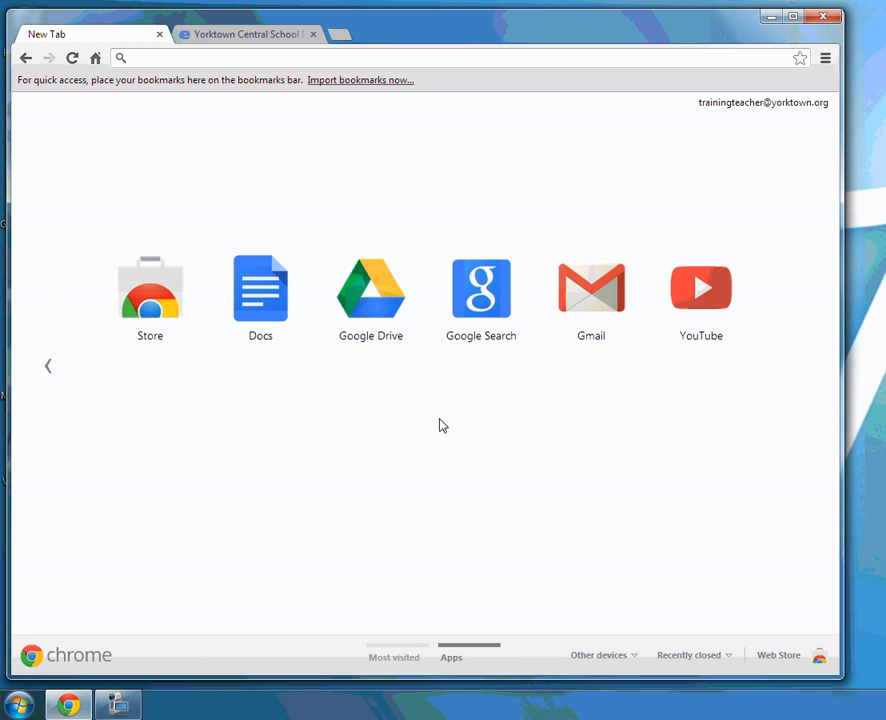
{"action": "mouse_move", "coordinate": [591, 300]}
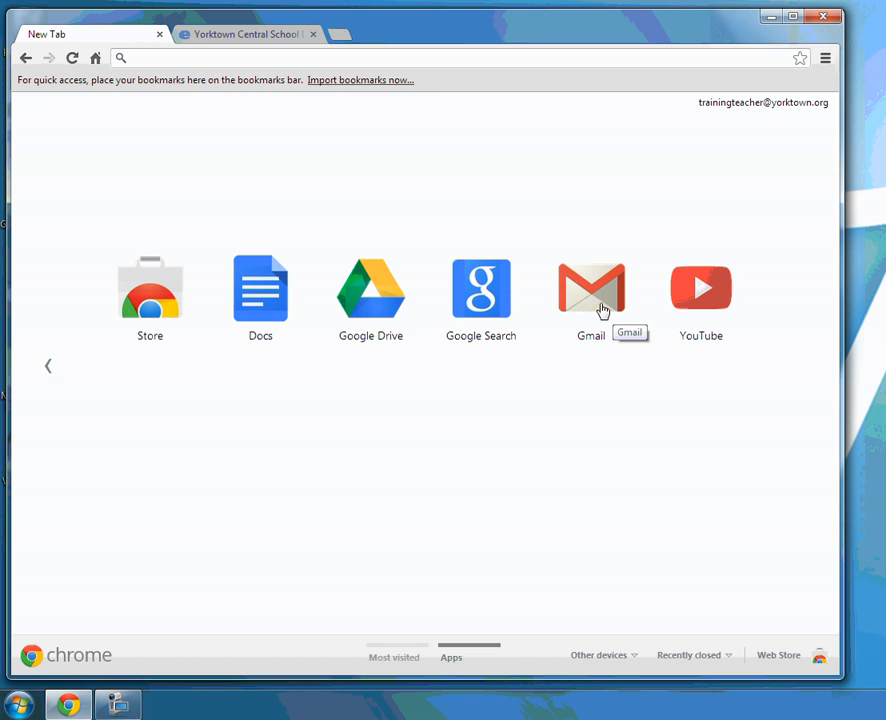
{"action": "mouse_move", "coordinate": [424, 411]}
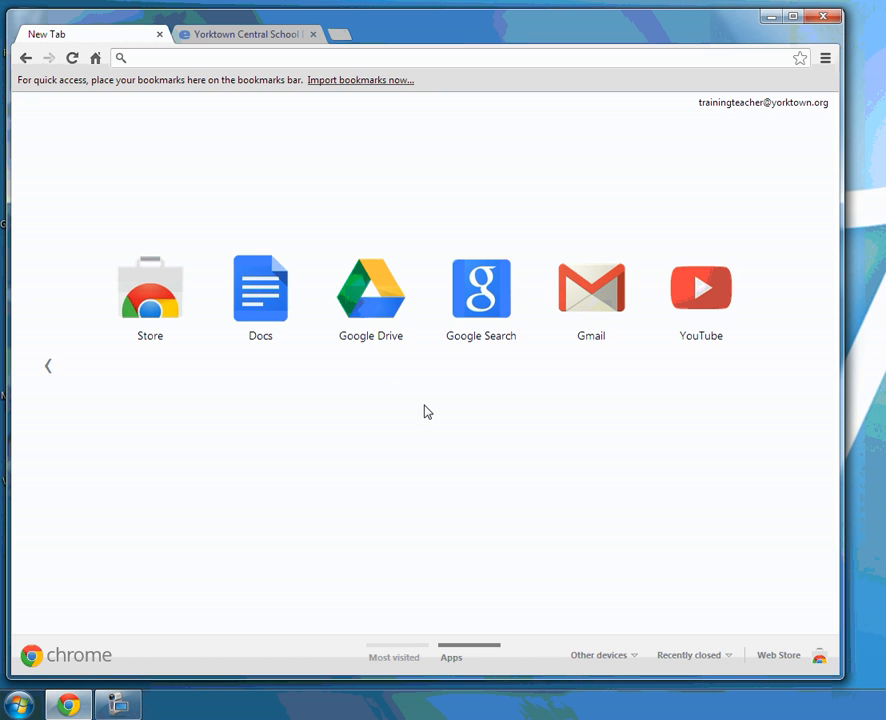
{"action": "mouse_move", "coordinate": [598, 373]}
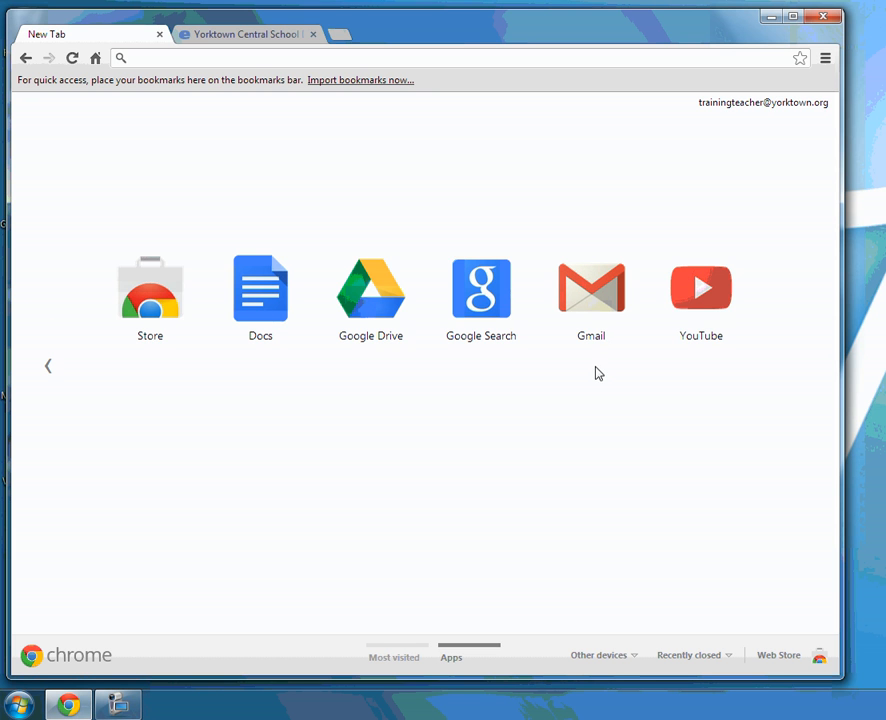
{"action": "mouse_move", "coordinate": [602, 365]}
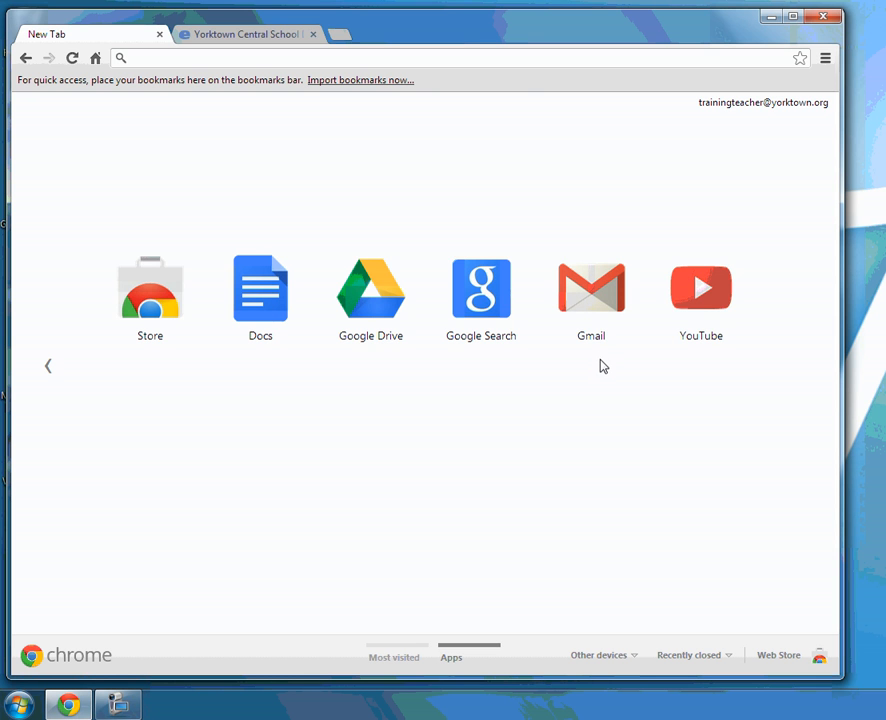
{"action": "mouse_move", "coordinate": [586, 381]}
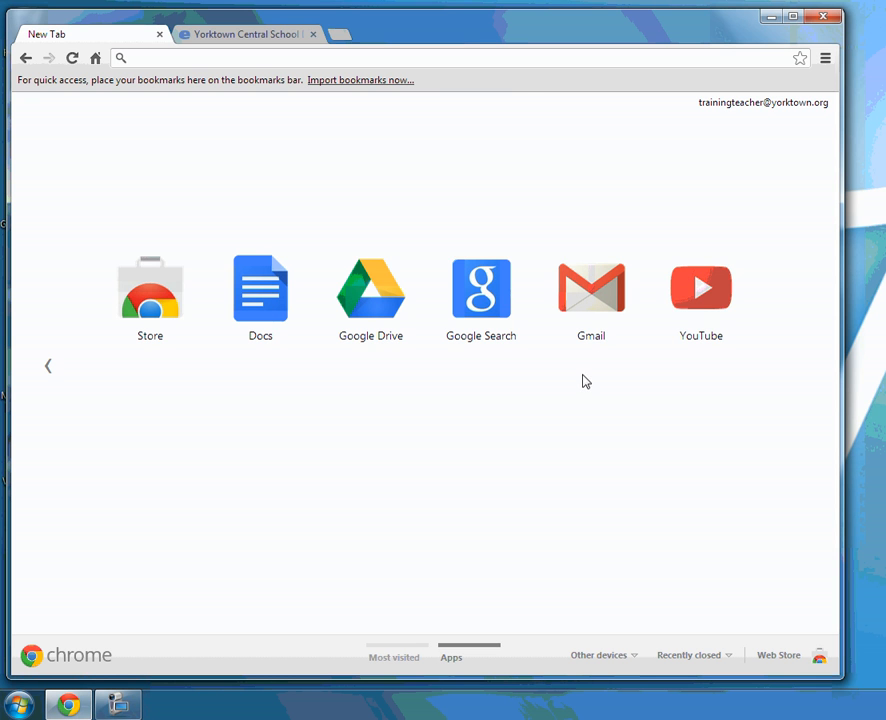
{"action": "mouse_move", "coordinate": [500, 61]}
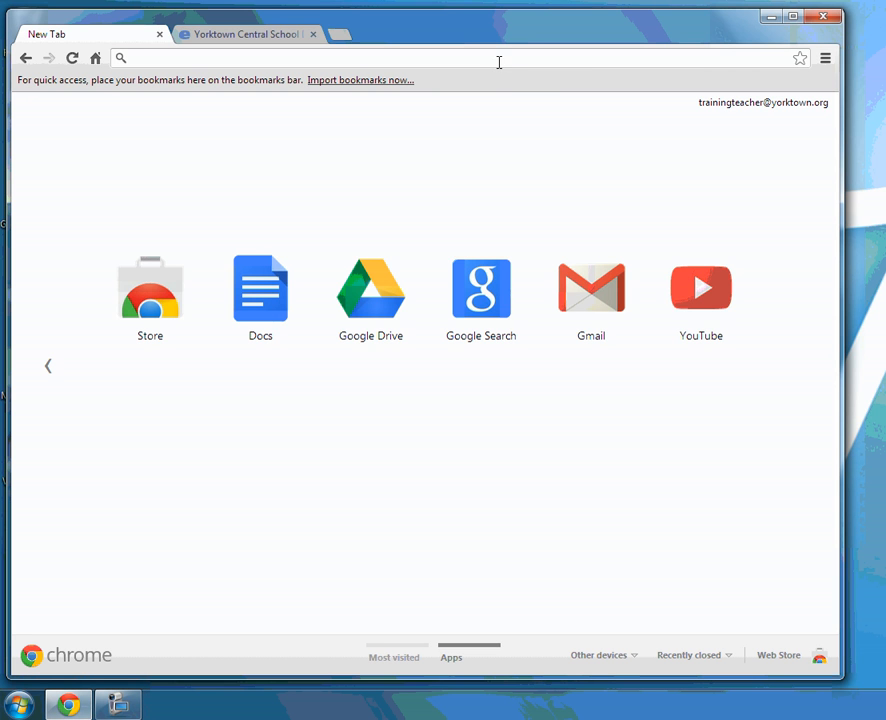
{"action": "mouse_move", "coordinate": [698, 229]}
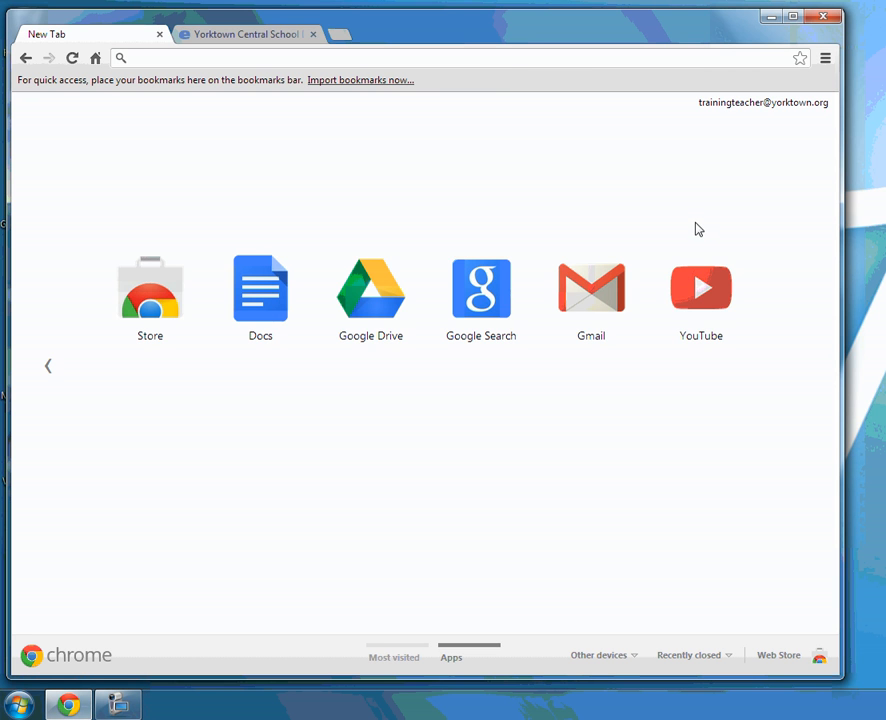